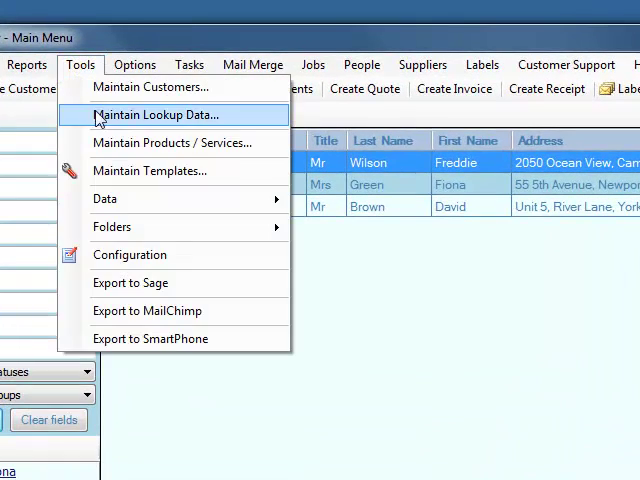
Open Configuration and launch the Upgrade to SQL Server migration wizard.
left_click(130, 254)
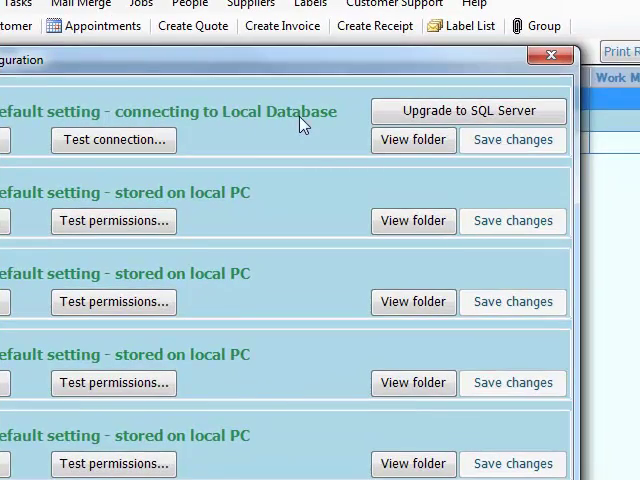
left_click(550, 55)
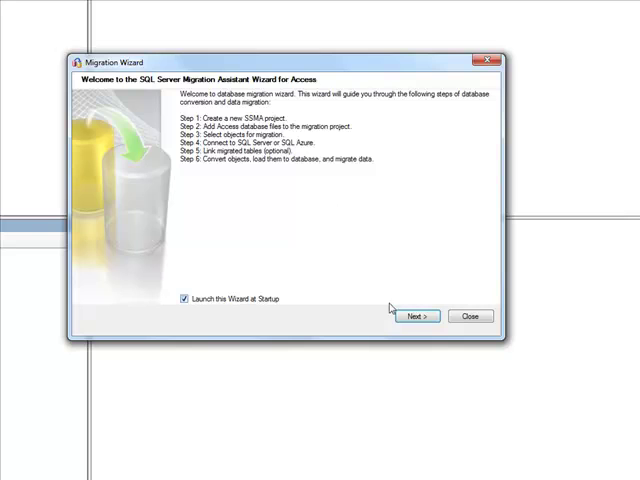
Create migration project SqlMigration23 targeting SQL Server 2012.
left_click(416, 316)
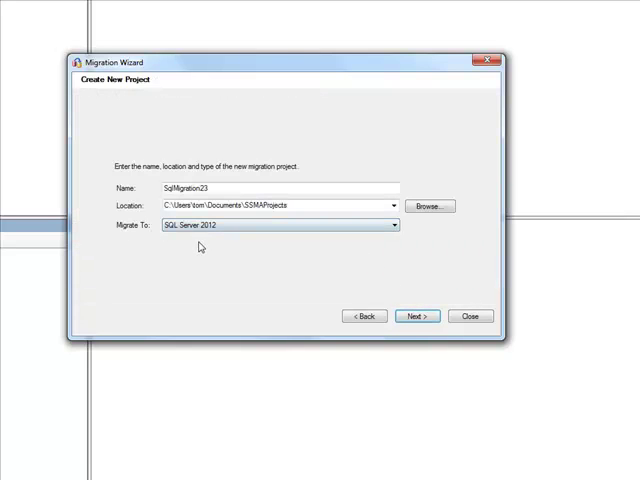
mouse_move(267, 237)
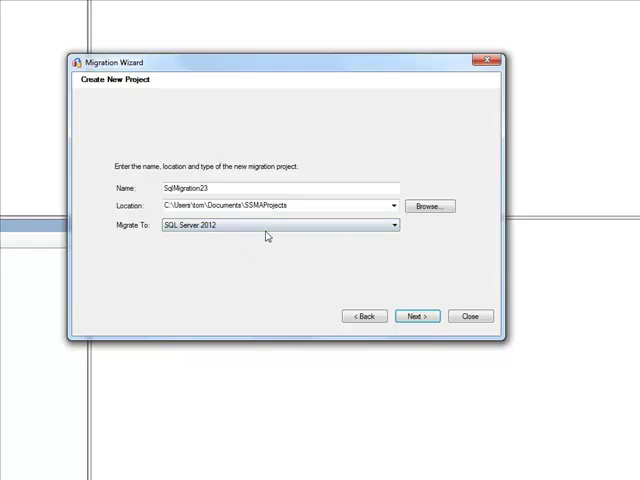
left_click(416, 315)
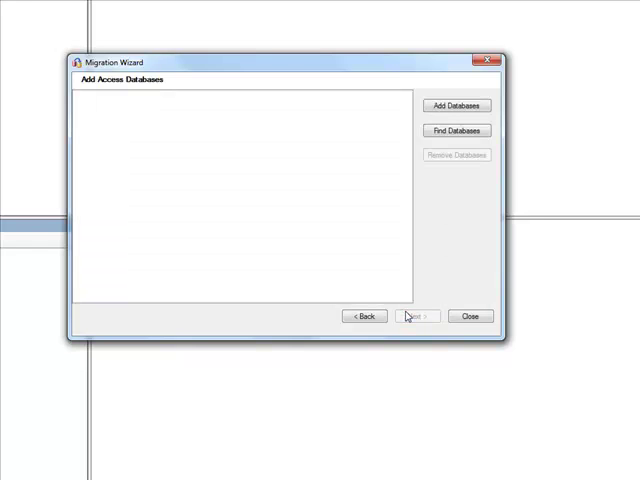
Add customer.mdb from the Amphis Customer v3.0 folder to the migration project.
left_click(456, 105)
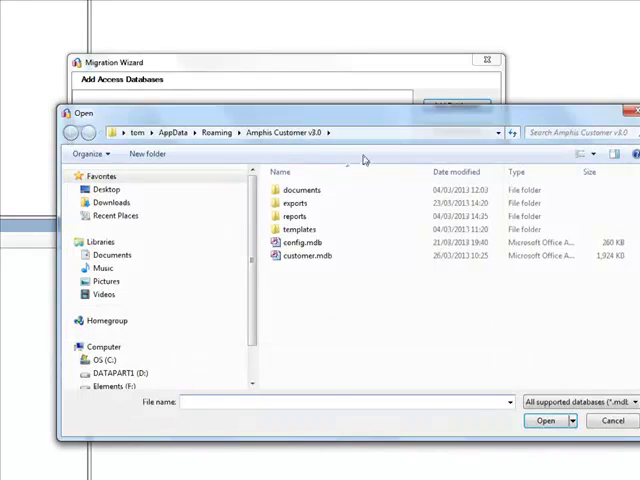
mouse_move(305, 162)
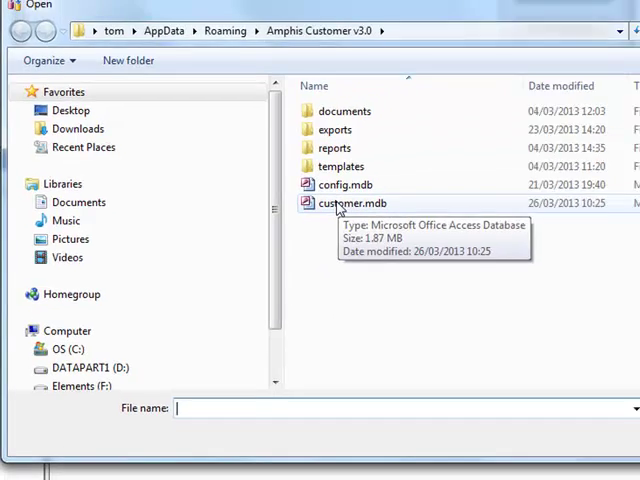
left_click(532, 411)
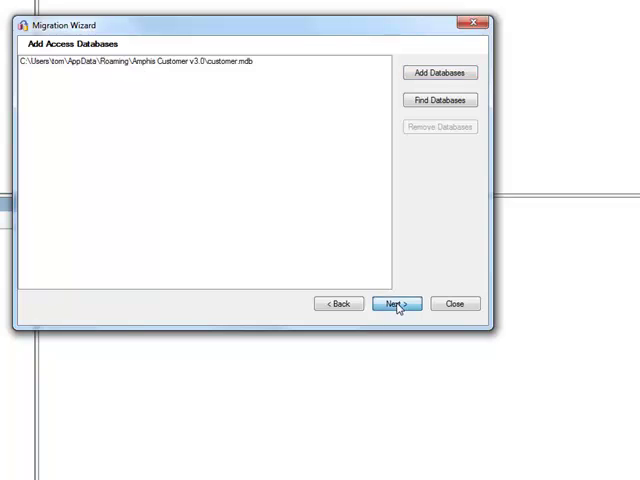
left_click(395, 303)
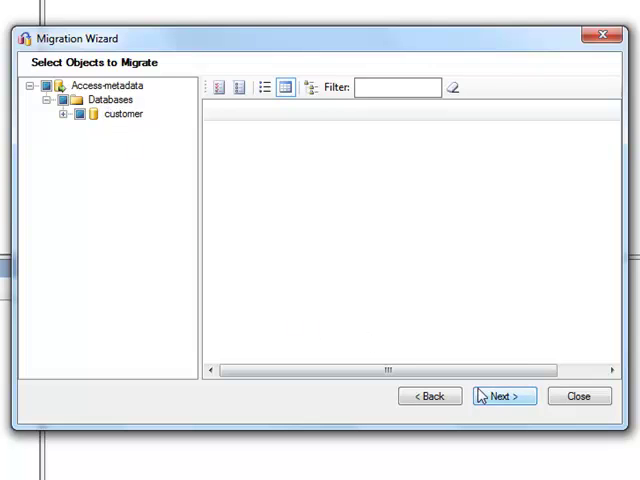
Connect to server HOME with Windows Authentication and create the Customer database.
left_click(503, 396)
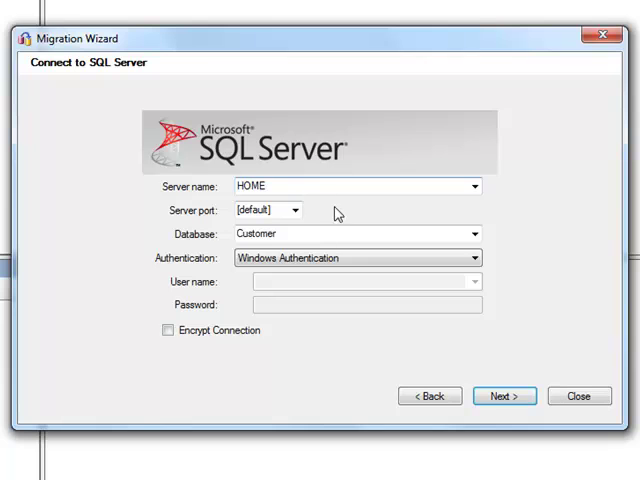
mouse_move(285, 143)
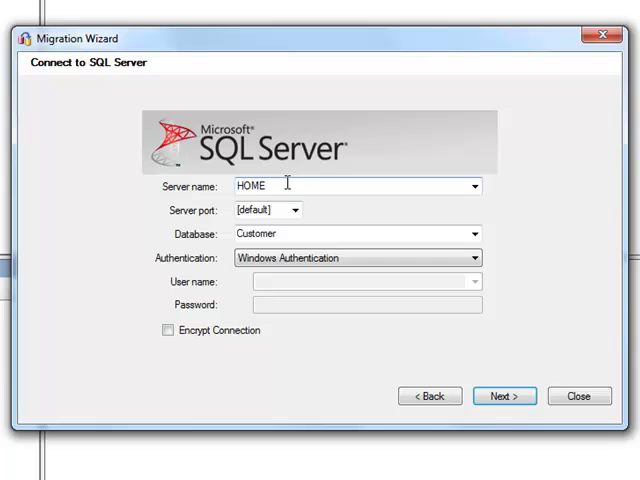
mouse_move(293, 187)
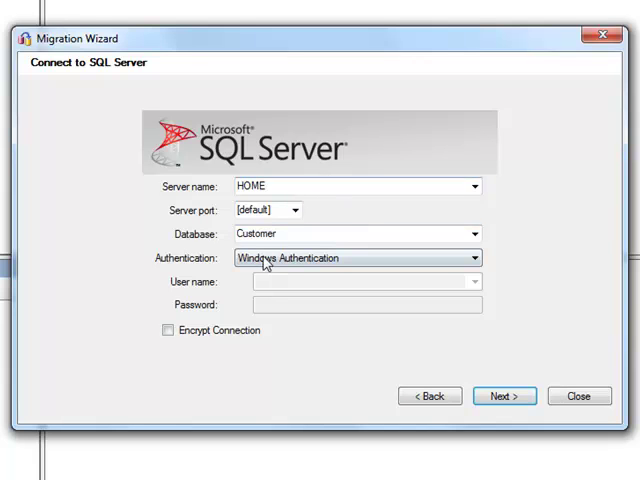
mouse_move(505, 396)
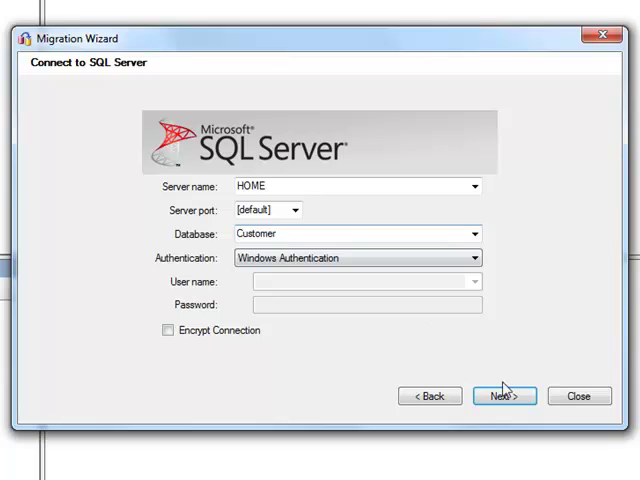
left_click(504, 395)
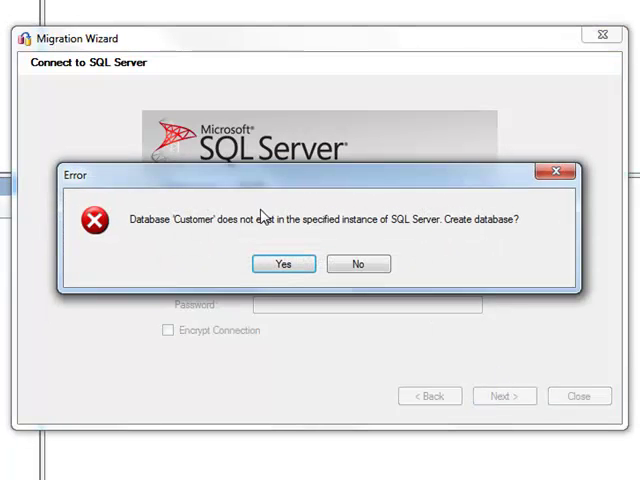
mouse_move(407, 234)
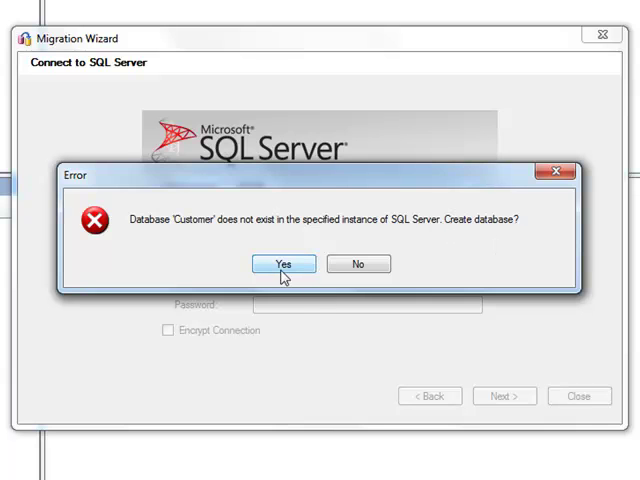
left_click(284, 264)
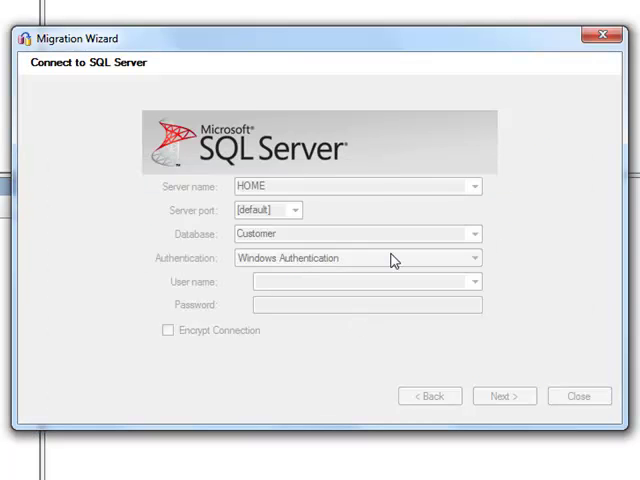
left_click(504, 395)
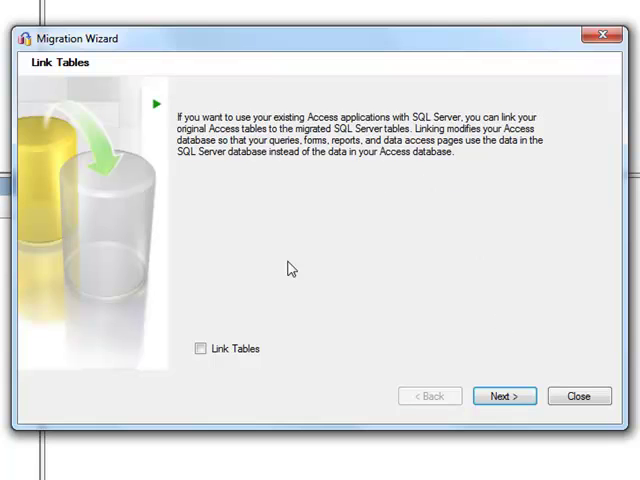
Skip table linking, synchronize and migrate, then close without saving the project.
left_click(504, 395)
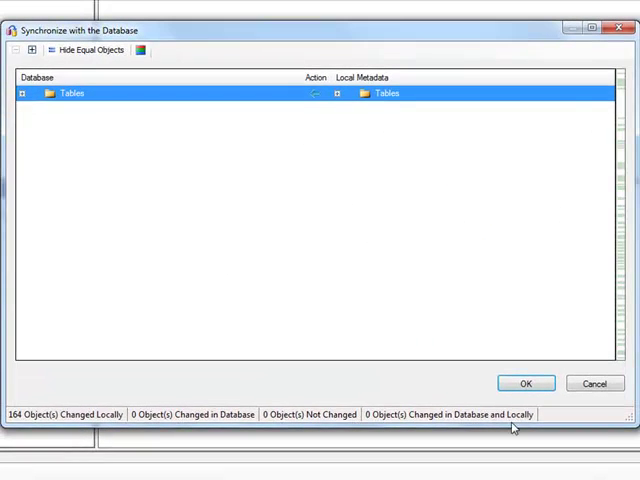
left_click(525, 383)
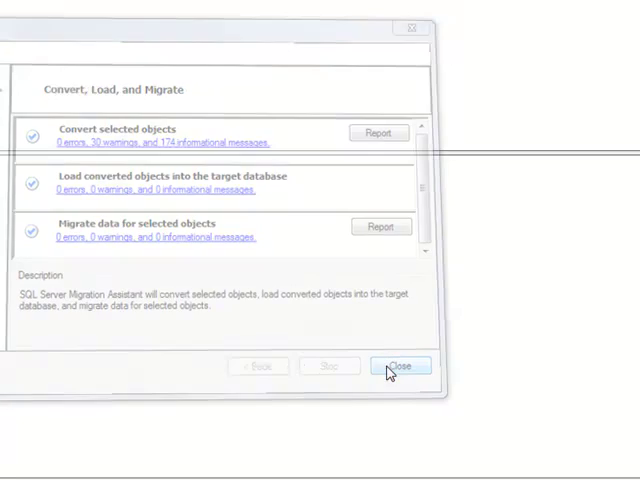
left_click(400, 365)
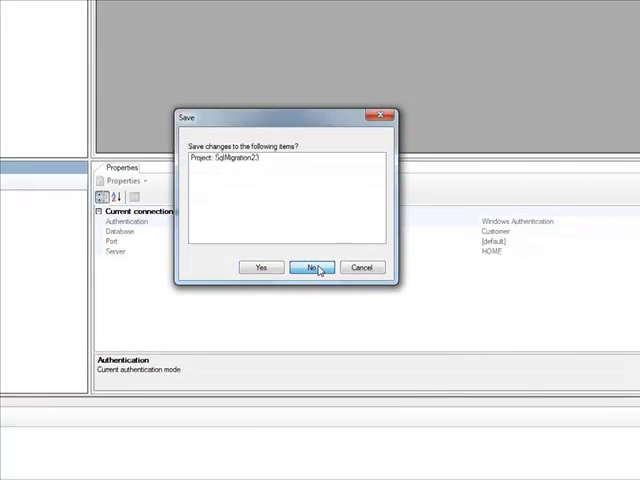
left_click(313, 267)
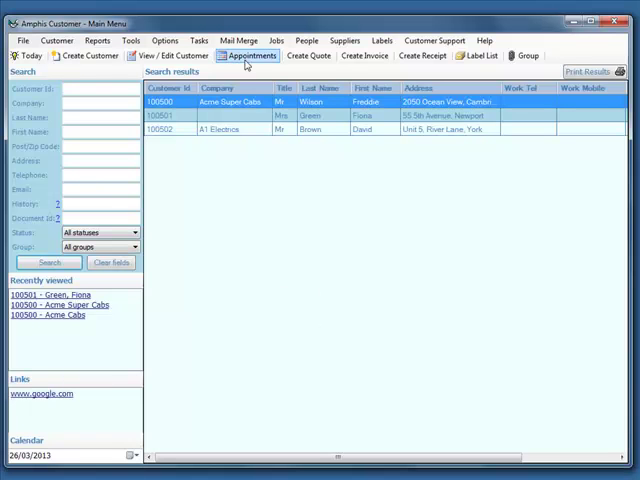
Enter connection string 'Provider=SQLNCLI;Server=home;Database=customer;Trusted_connection=yes;' and test it successfully.
left_click(131, 40)
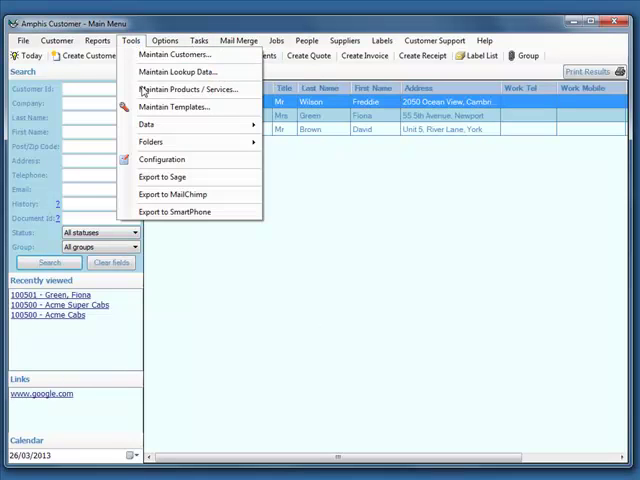
left_click(162, 159)
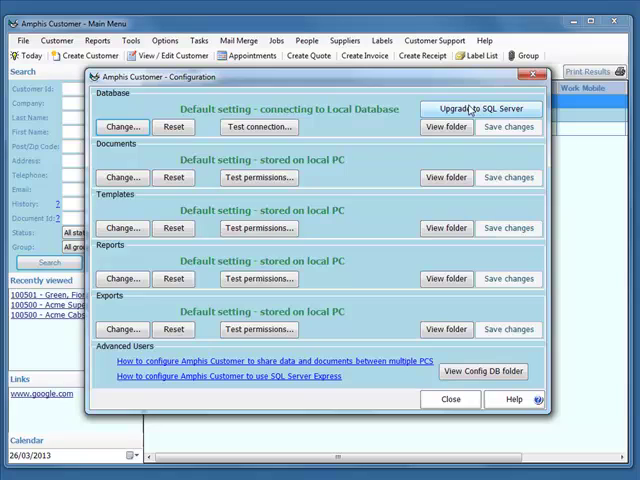
left_click(482, 108)
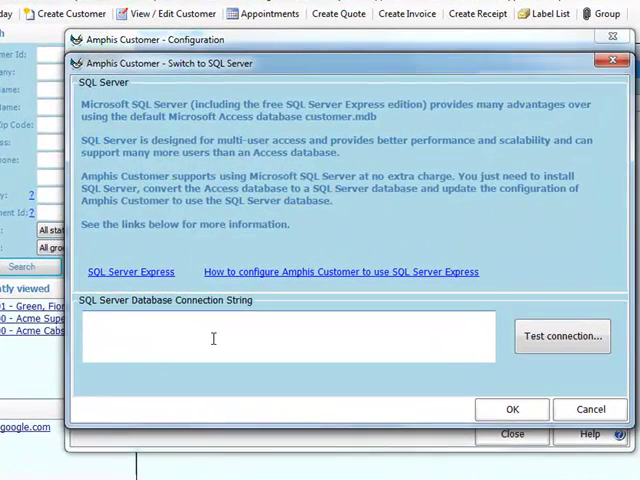
type("Provider=SQLNCLI;Server=home;Database=customer;Trusted_connection=yes;")
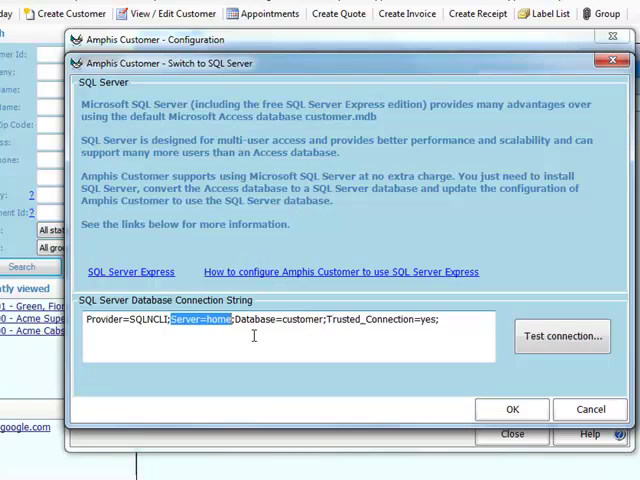
mouse_move(320, 343)
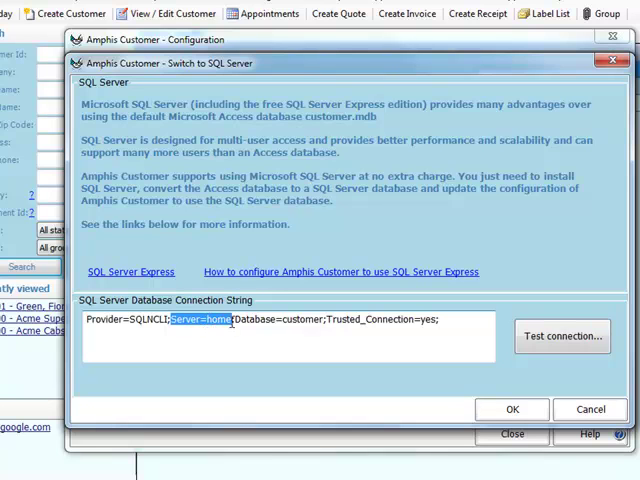
mouse_move(167, 278)
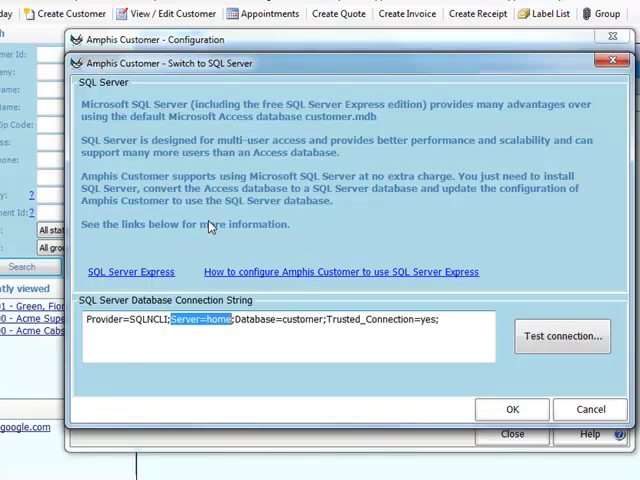
mouse_move(290, 318)
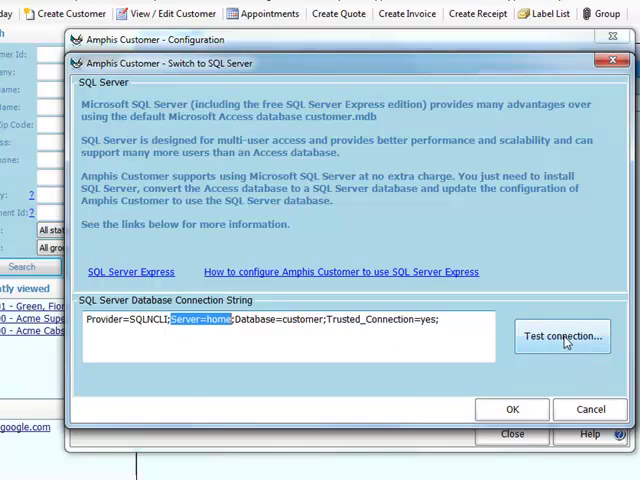
left_click(562, 335)
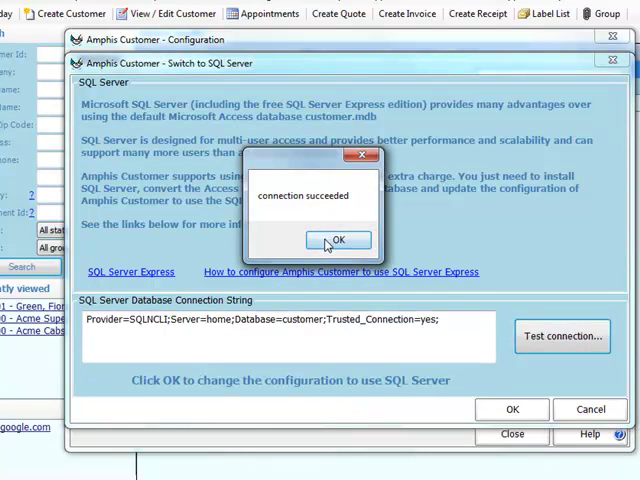
left_click(337, 240)
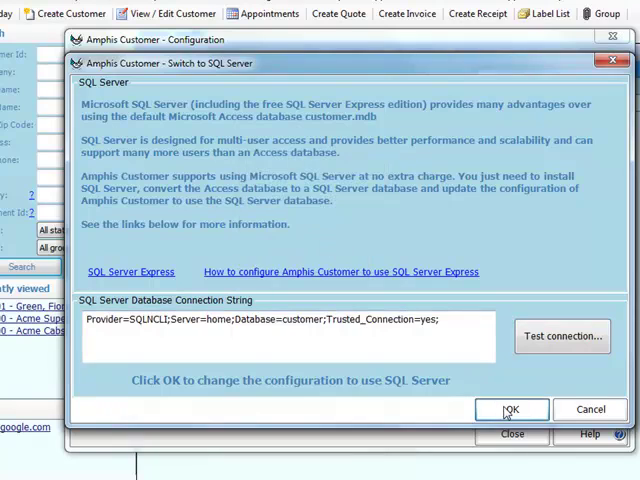
Apply the SQL Server connection, update config.mdb, and close Amphis Customer to restart.
left_click(510, 409)
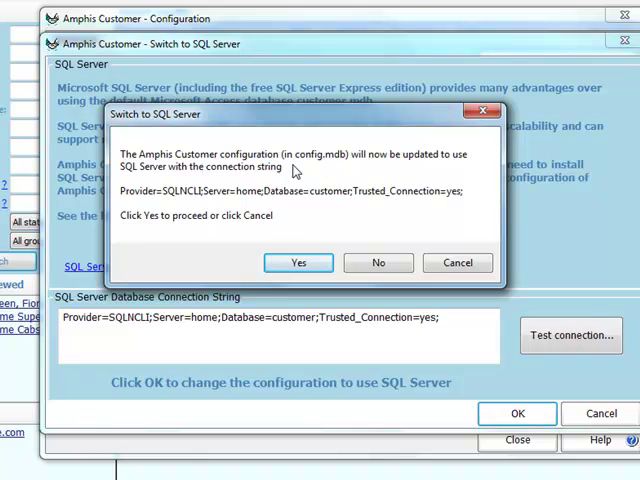
mouse_move(300, 168)
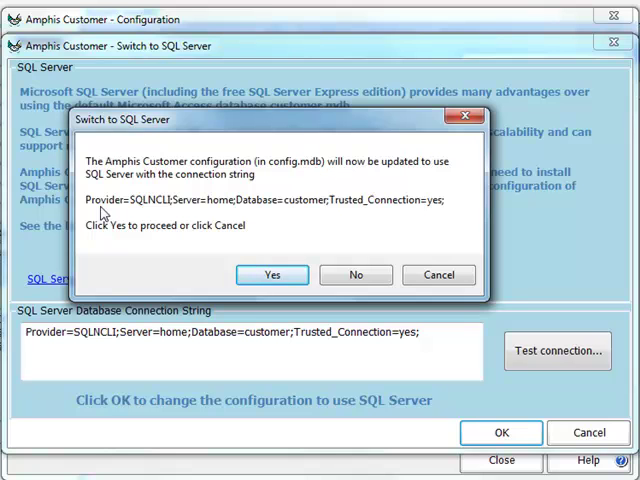
left_click(272, 275)
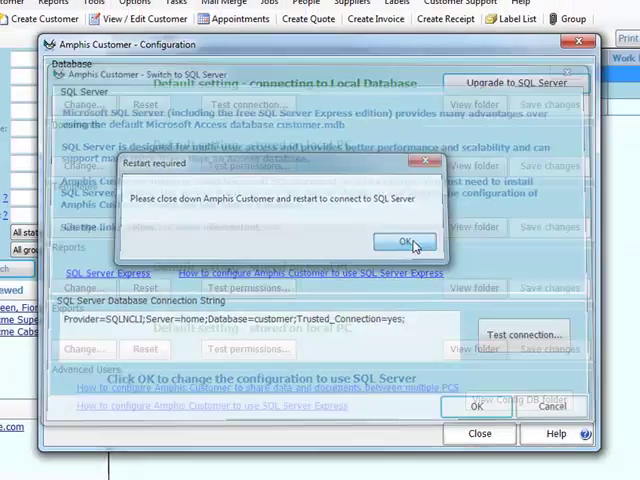
left_click(399, 242)
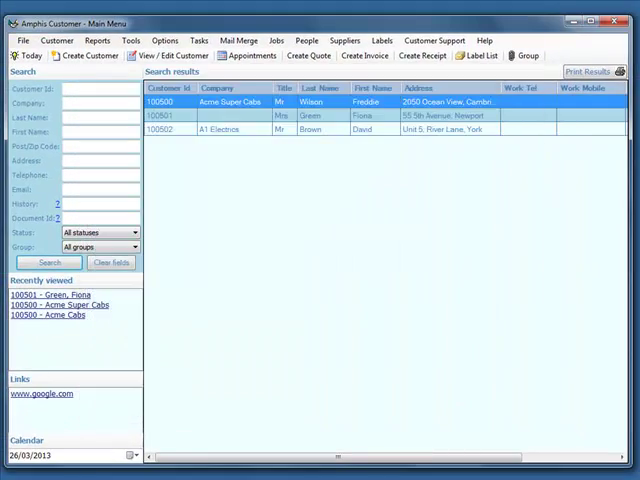
left_click(617, 17)
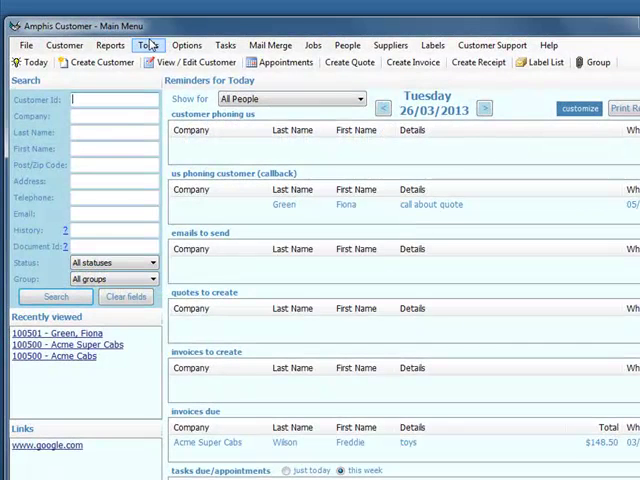
Reopen Configuration and test the connection, confirming 'using SQL Server' and Tested OK.
left_click(147, 45)
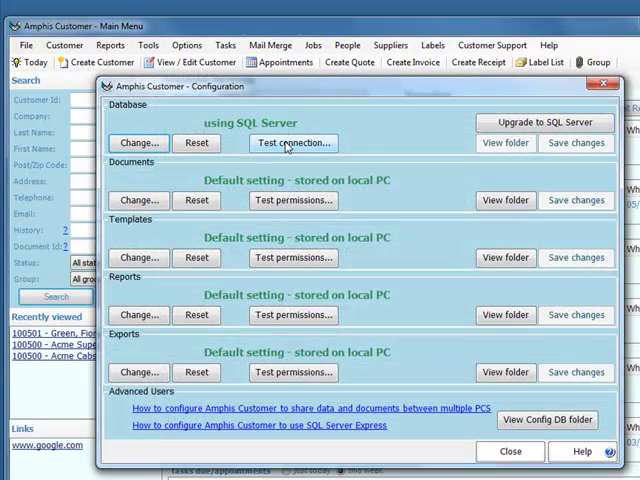
left_click(293, 143)
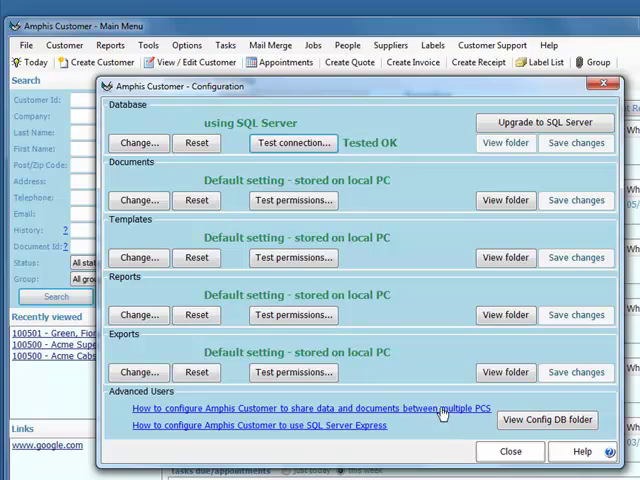